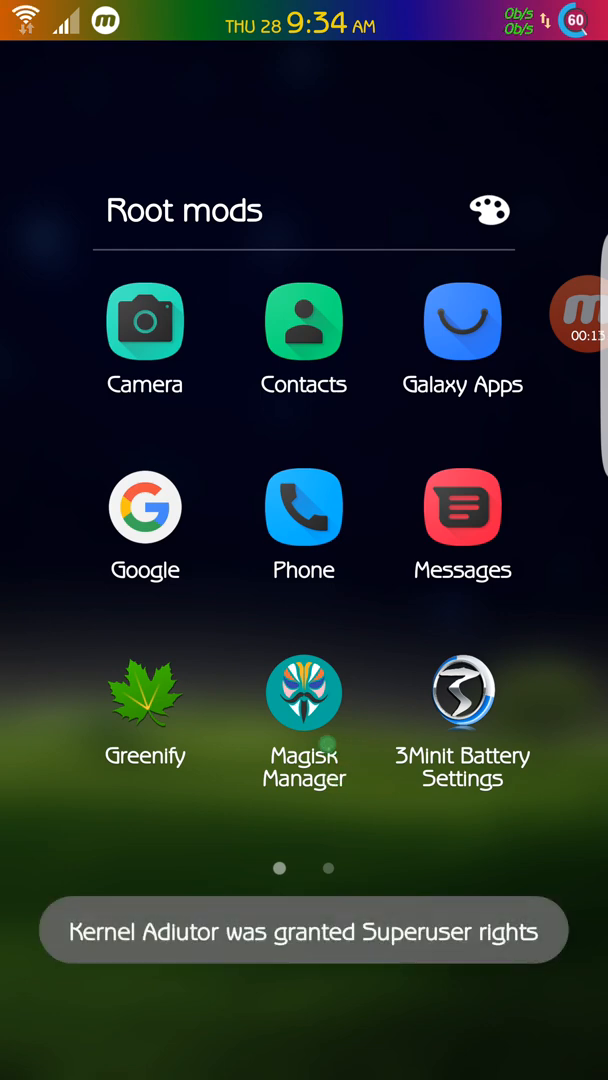
Launch Magisk Manager from the Root mods folder.
click(304, 692)
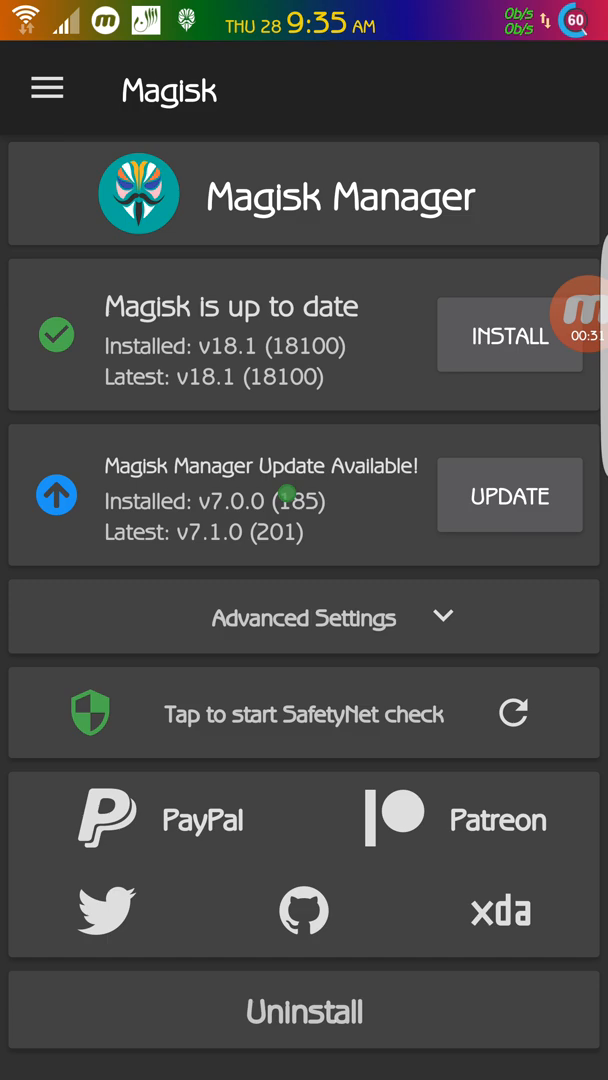
Install the Magisk Manager v7.1.0 update, allowing the unknown-source install, and reopen it.
click(508, 496)
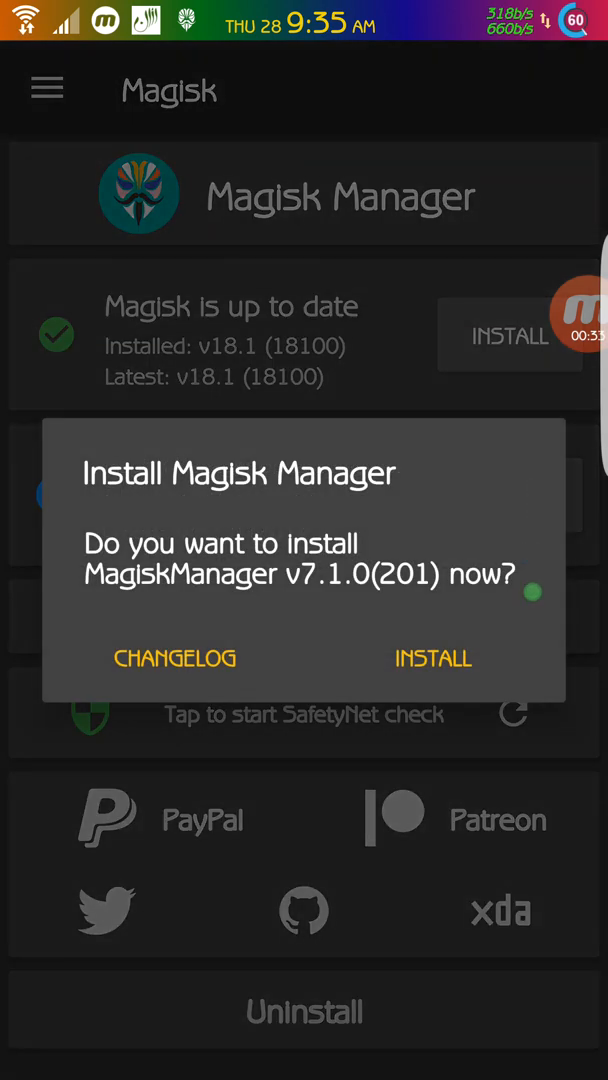
click(432, 658)
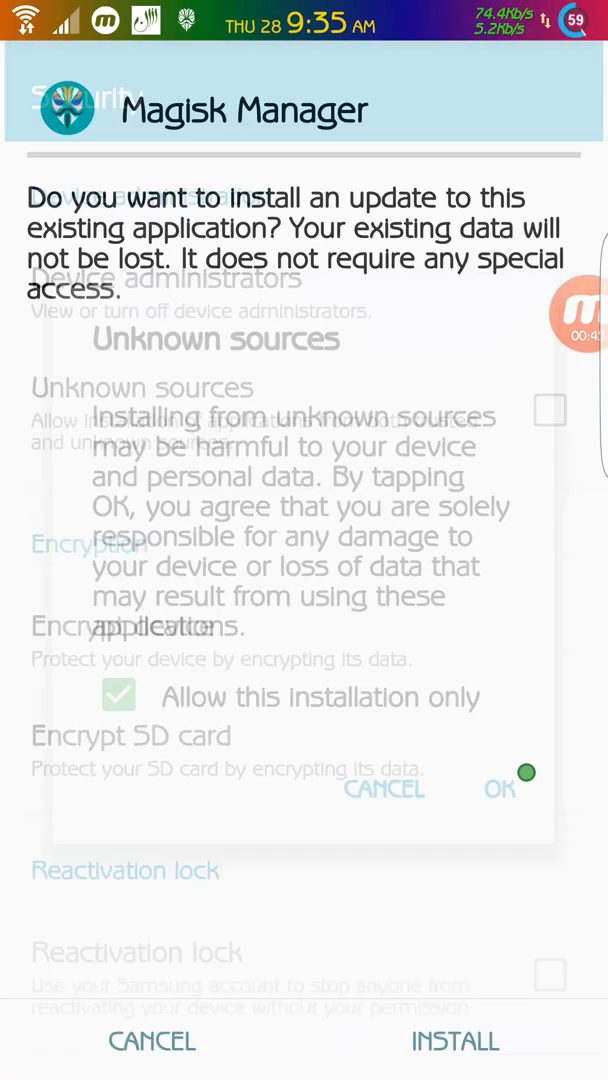
click(500, 788)
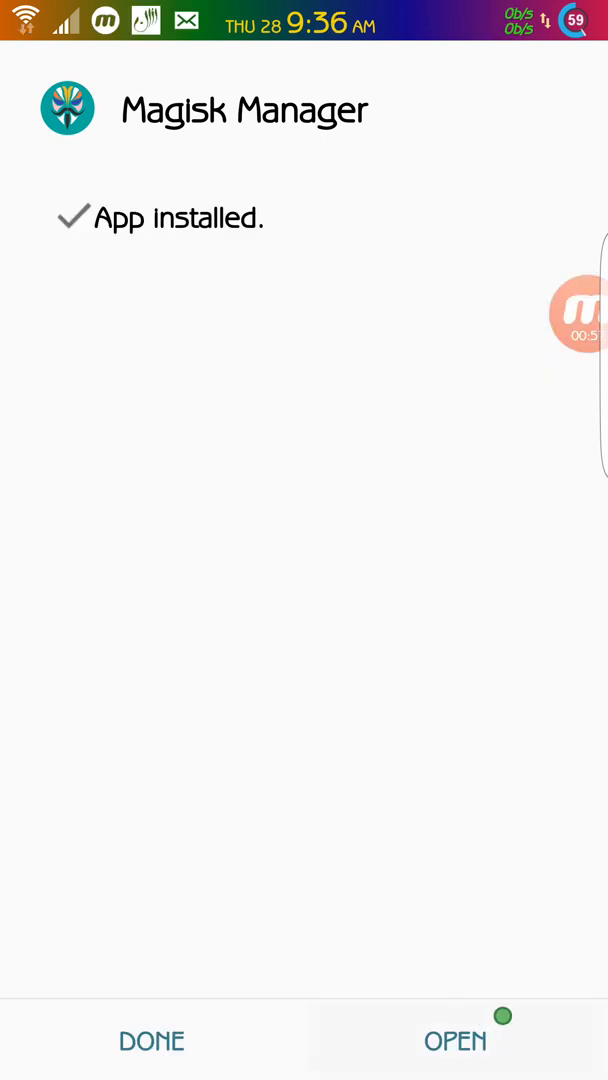
click(456, 1040)
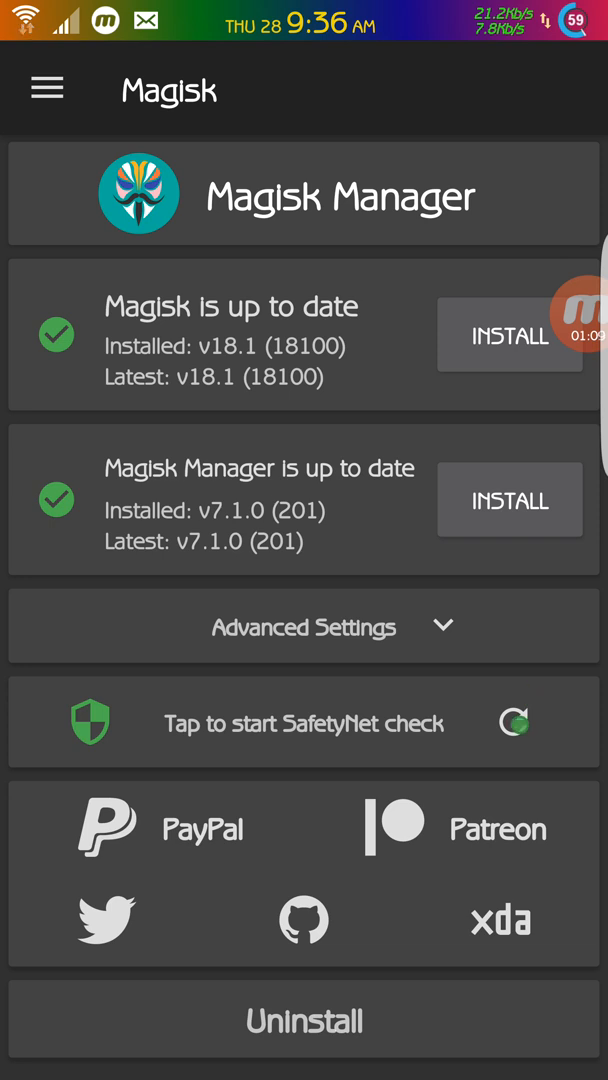
Run the SafetyNet check, then go to the Downloads module list via the navigation menu.
click(304, 724)
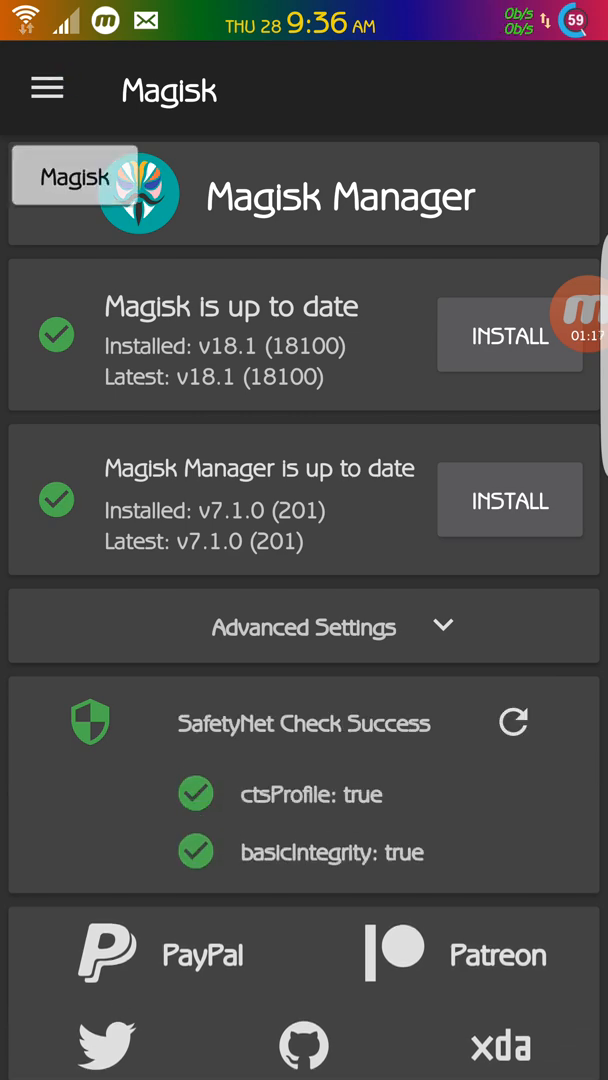
click(46, 88)
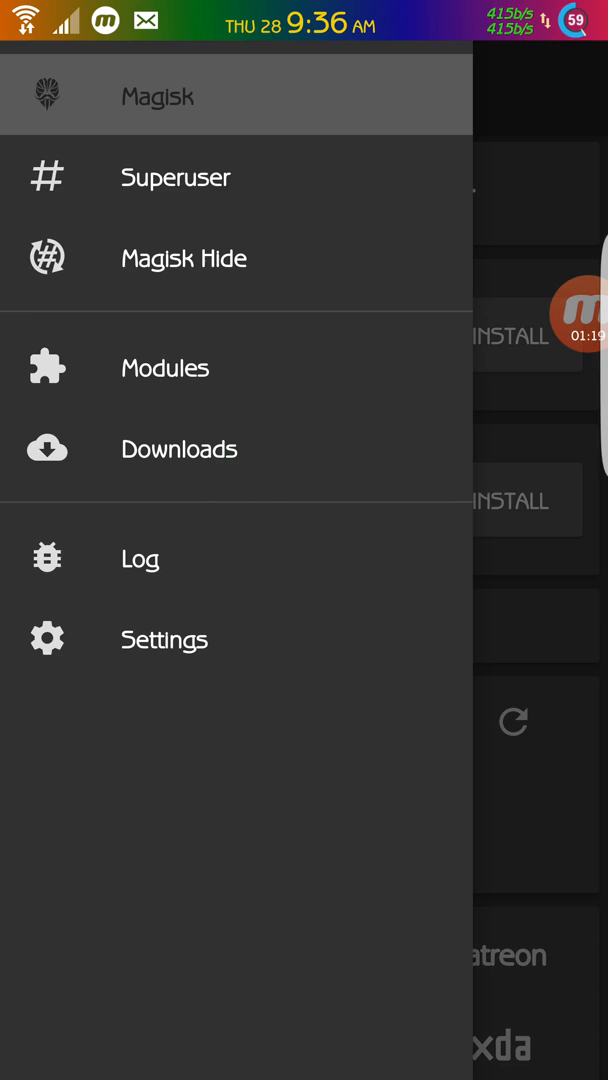
click(178, 448)
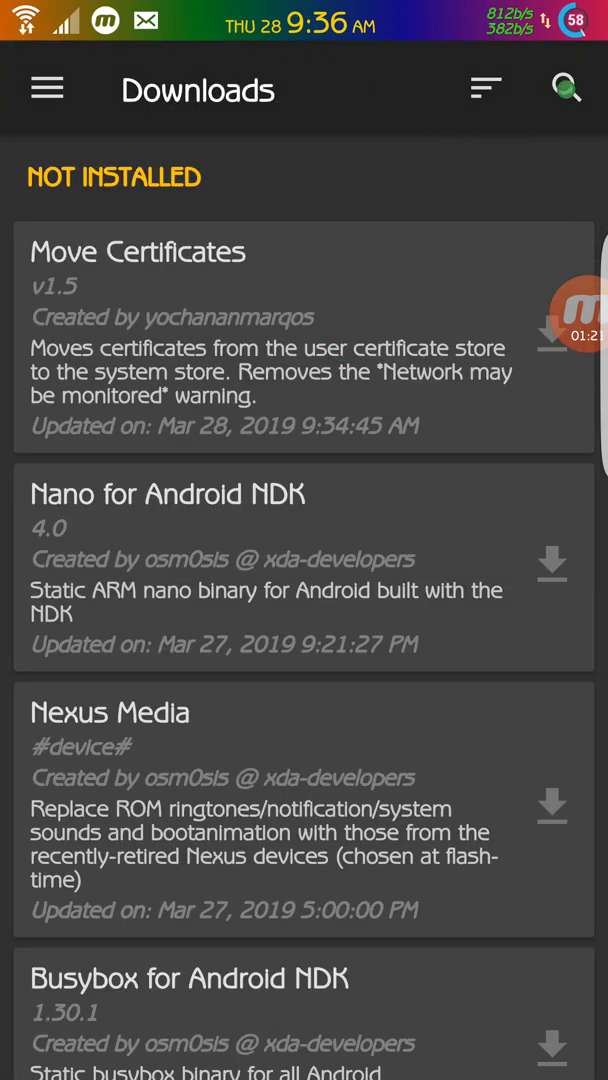
Search downloads for 'viper' and start downloading the VIPER4Android FX module.
click(568, 88)
text(viper)
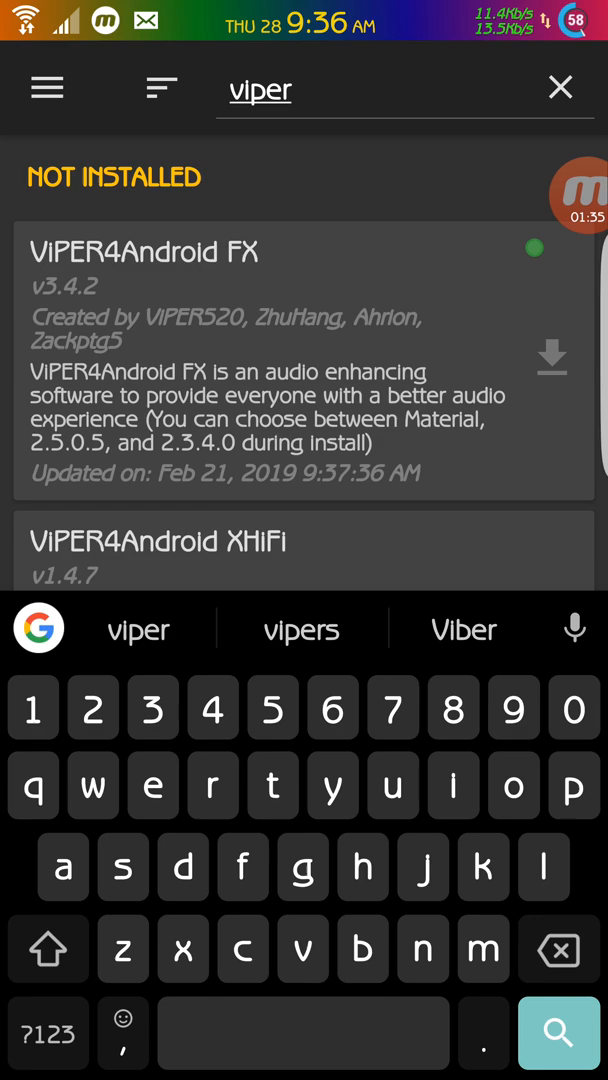
click(552, 356)
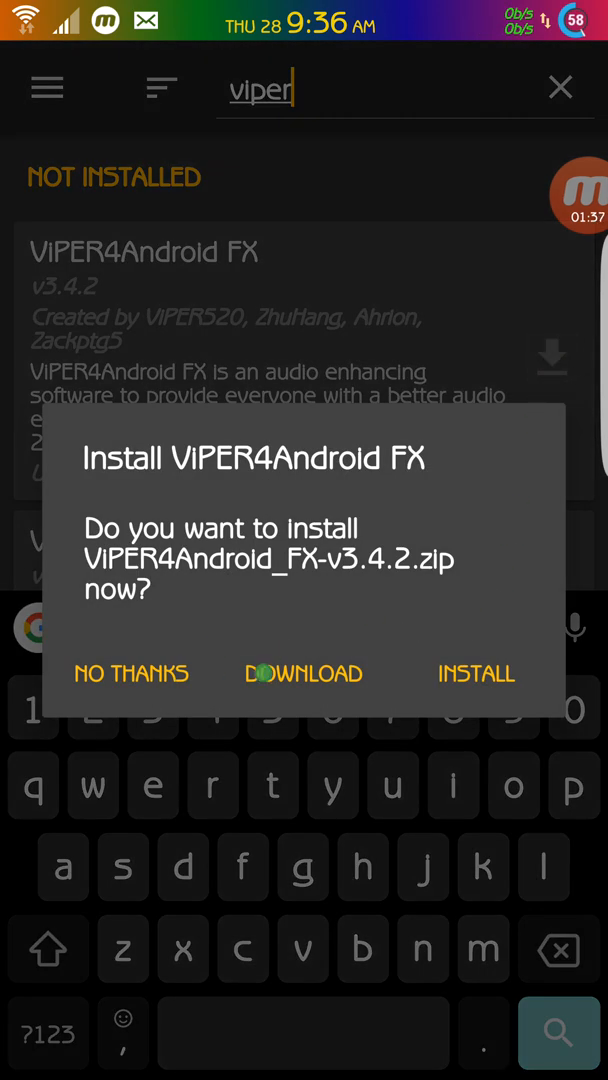
Flash VIPER4Android FX v3.4.2, answering the version, interface style, app location and lib workaround prompts.
click(302, 672)
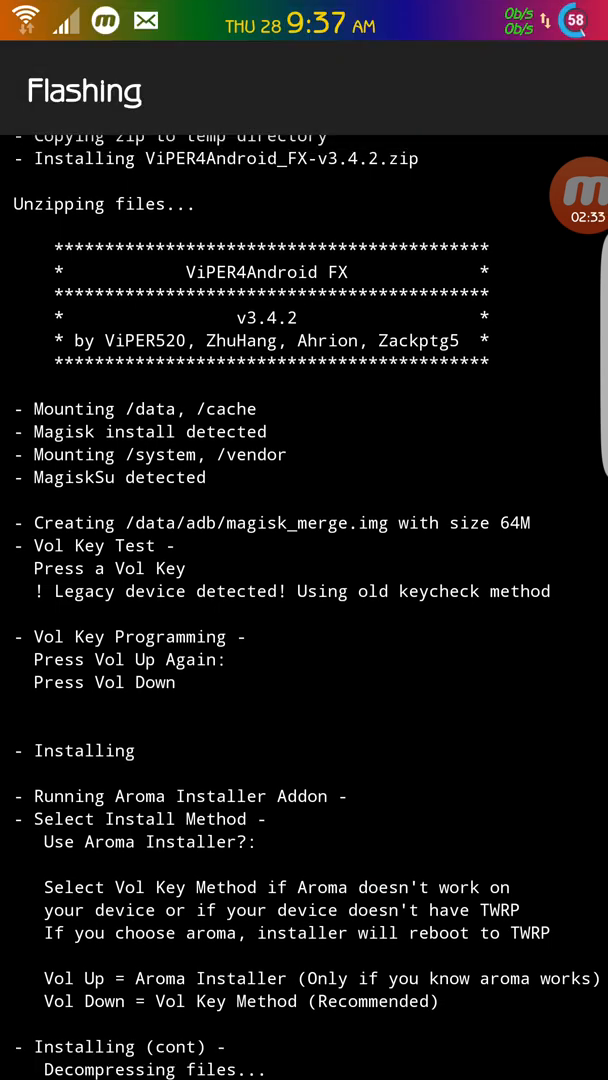
scroll(down, 3)
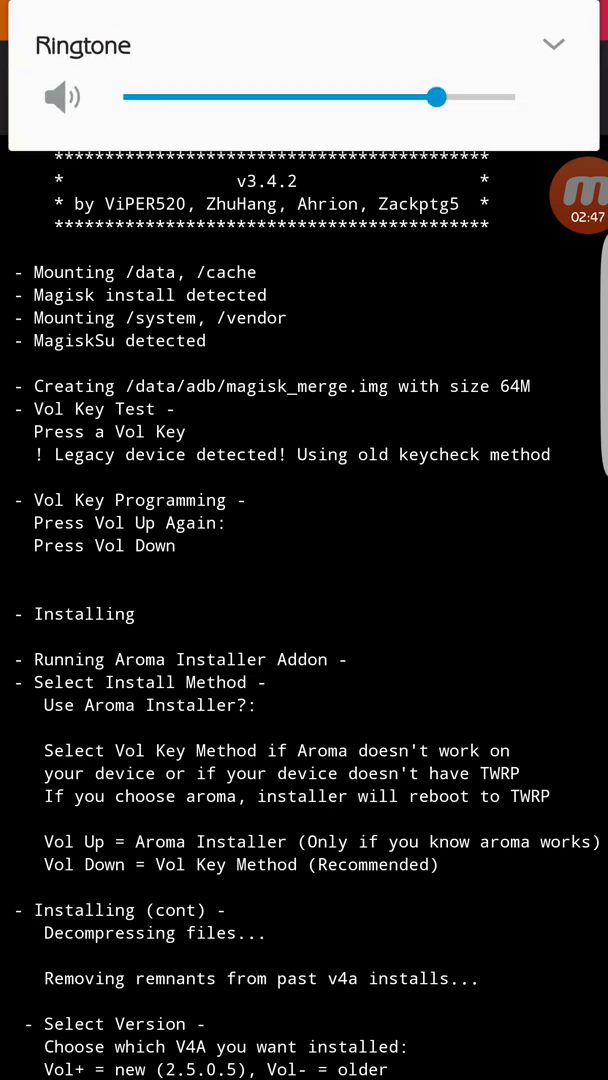
drag(436, 96, 460, 96)
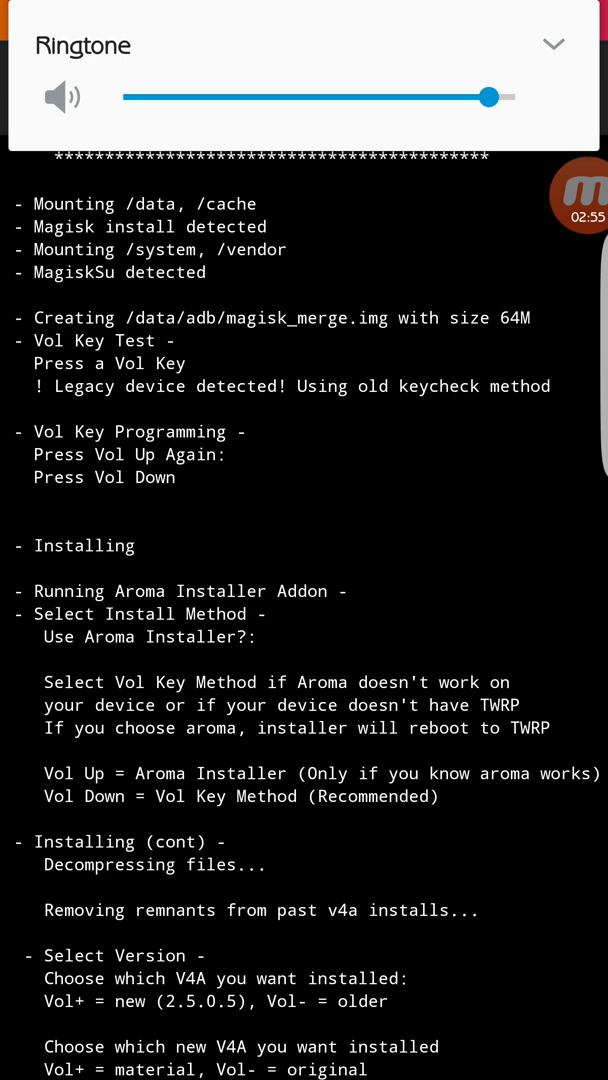
scroll(down, 3)
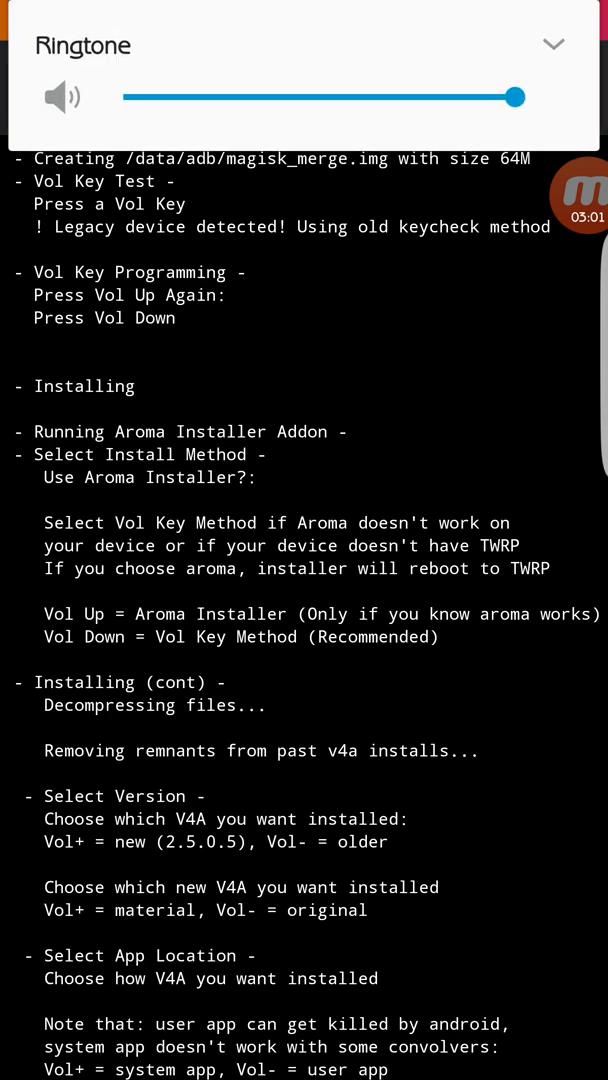
scroll(down, 3)
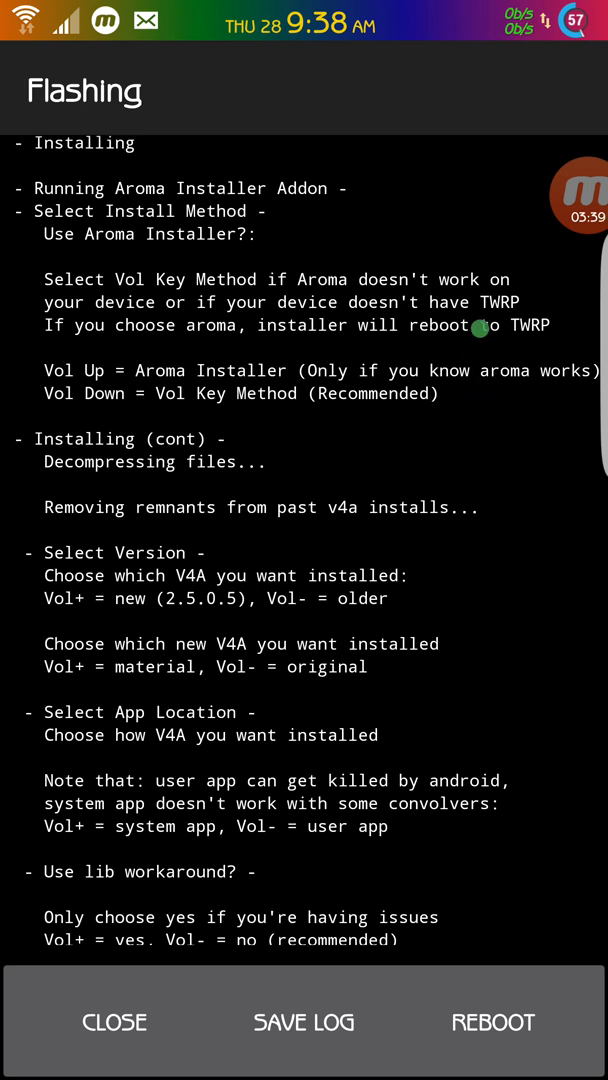
Reboot the phone, then launch ViPER4Android FX from the app drawer.
click(588, 196)
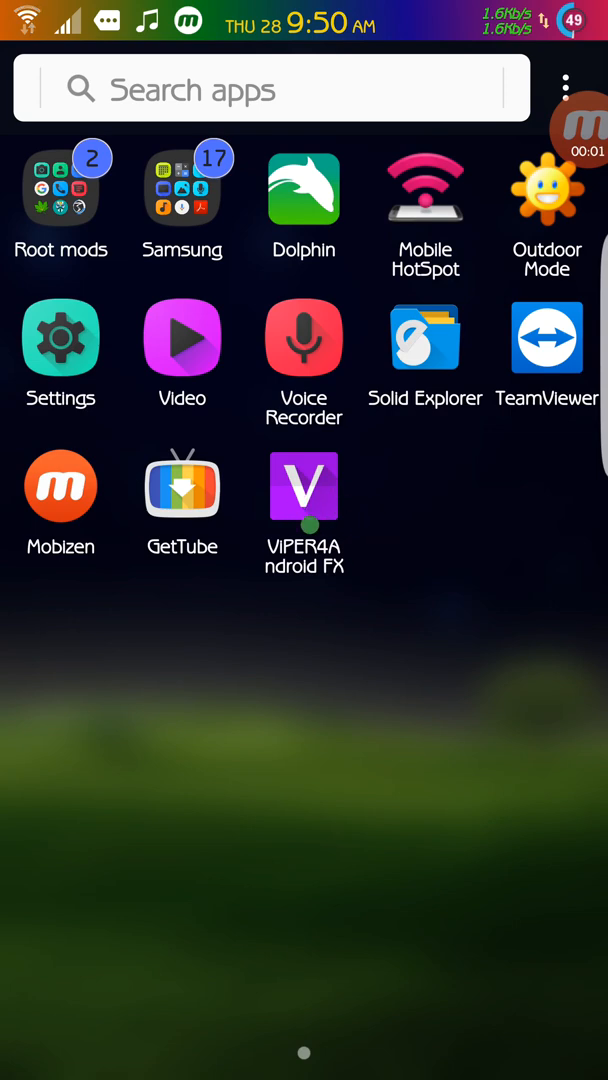
click(304, 488)
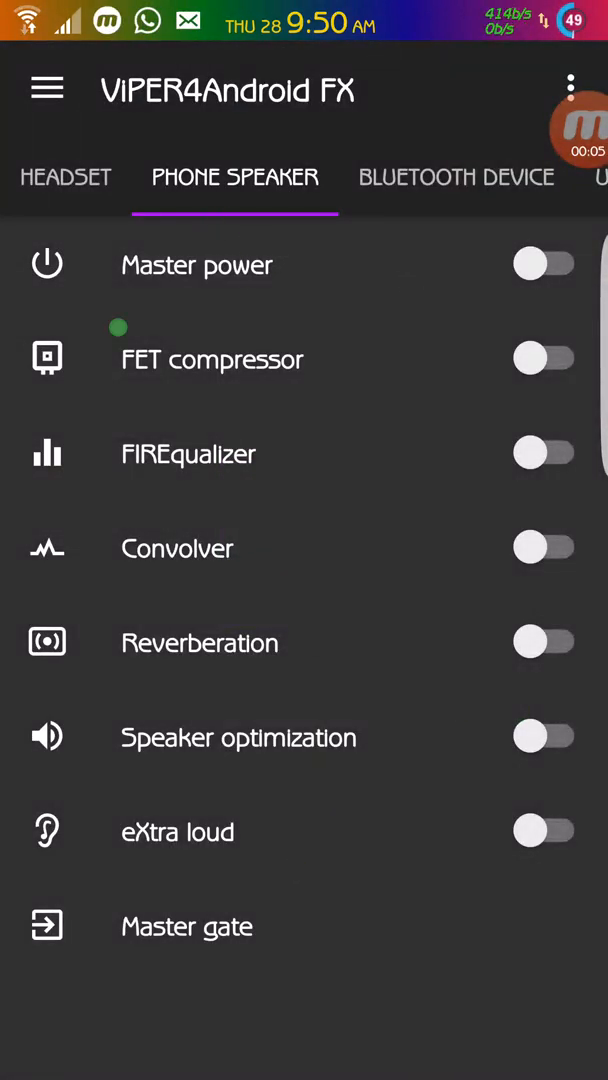
Switch on Master power for the Phone Speaker, glance at the Bluetooth tab, and bring up the side menu.
click(546, 264)
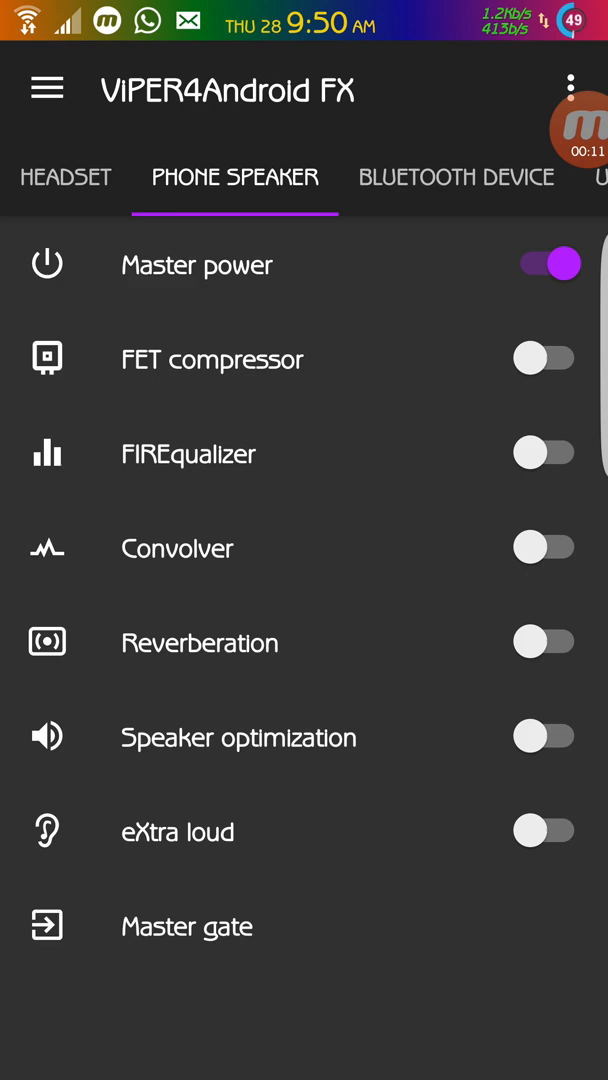
click(456, 176)
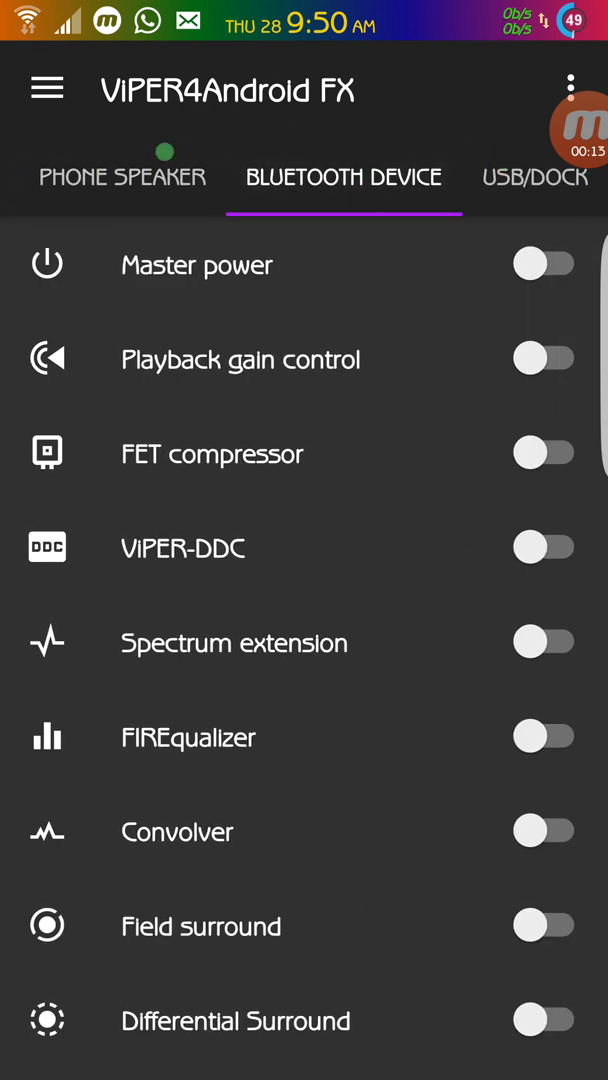
click(124, 176)
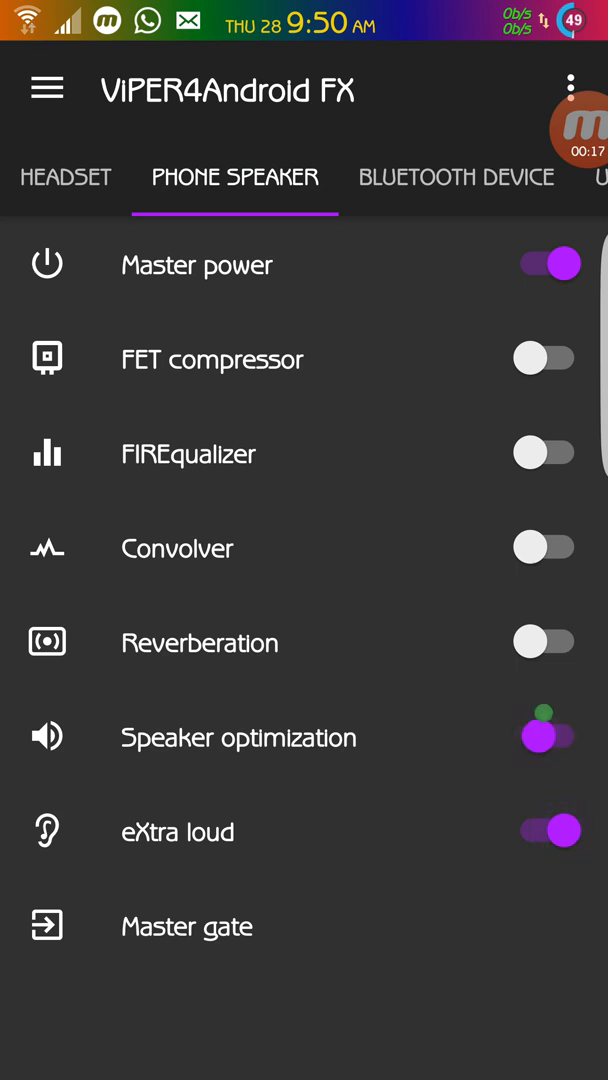
click(546, 738)
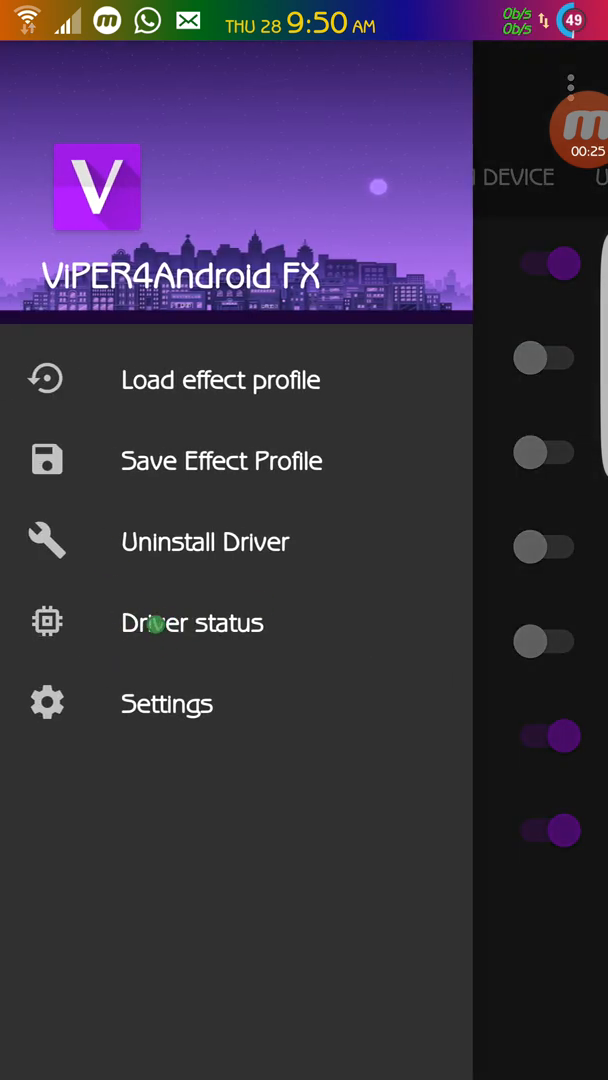
Start a test track playing in the music player and return to the Phone Speaker effects.
click(192, 622)
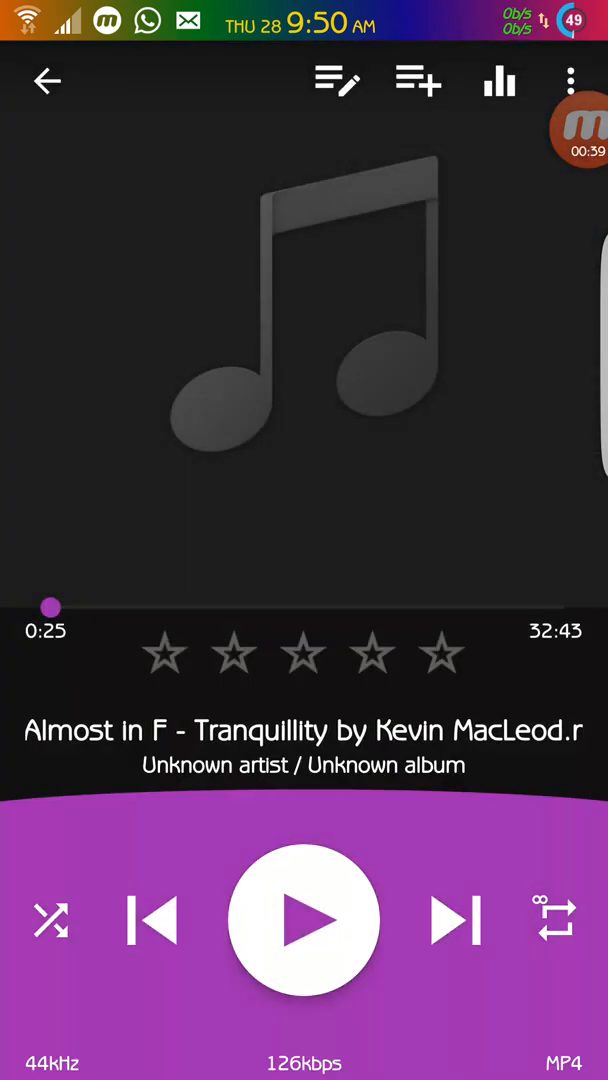
click(304, 920)
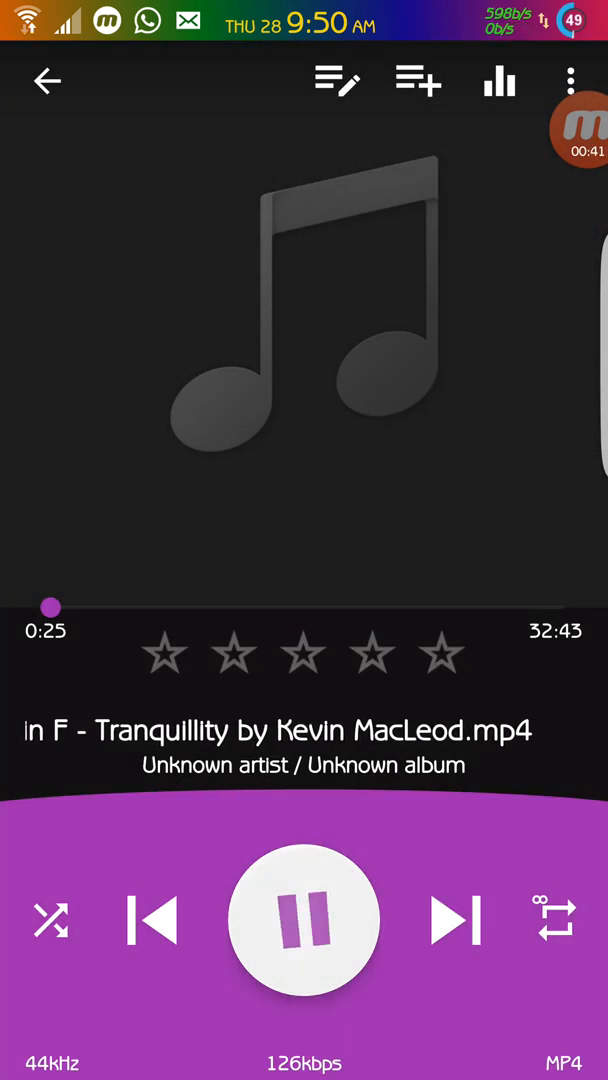
click(46, 80)
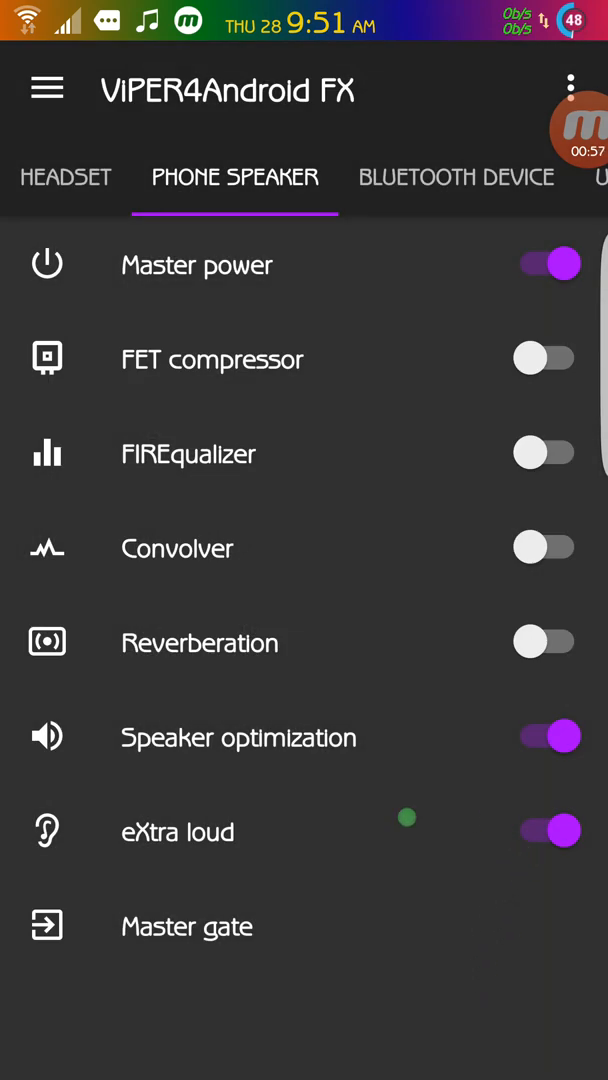
Review the eXtra loud strength settings, then bring up the FET compressor settings.
click(178, 832)
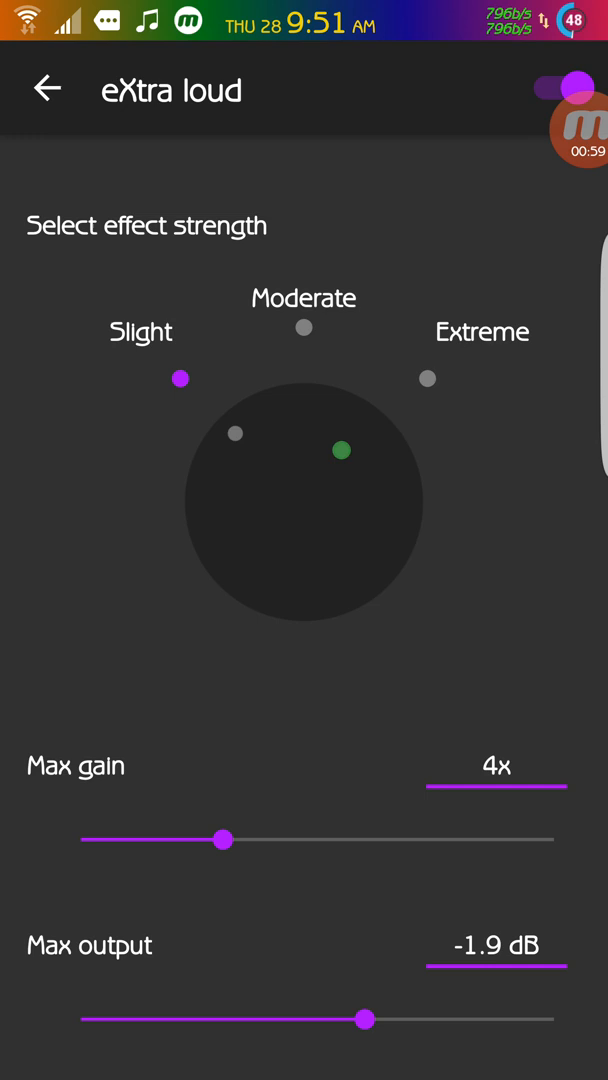
click(304, 328)
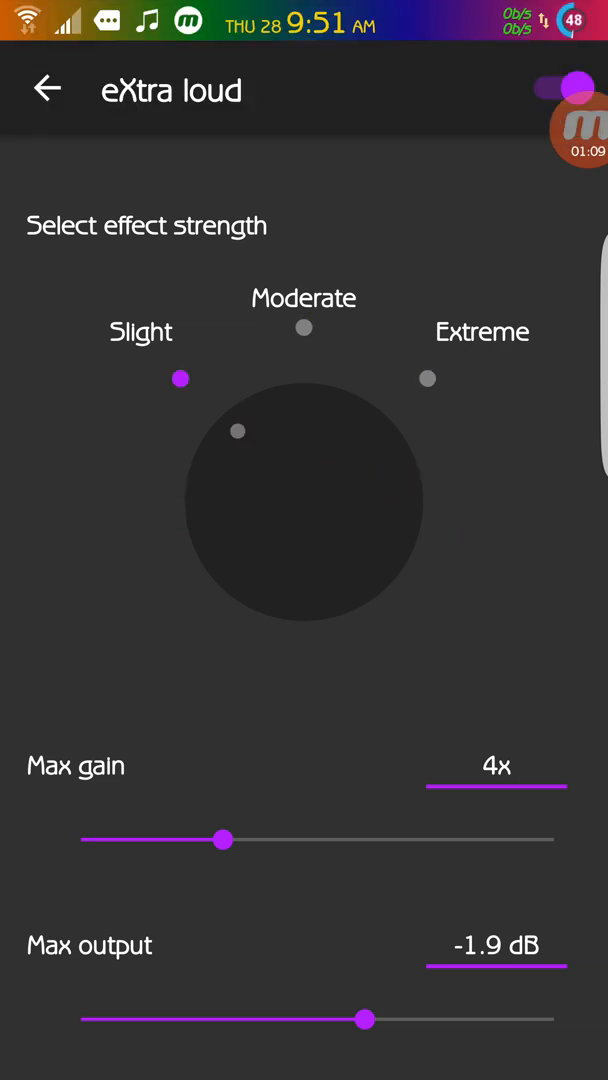
click(48, 88)
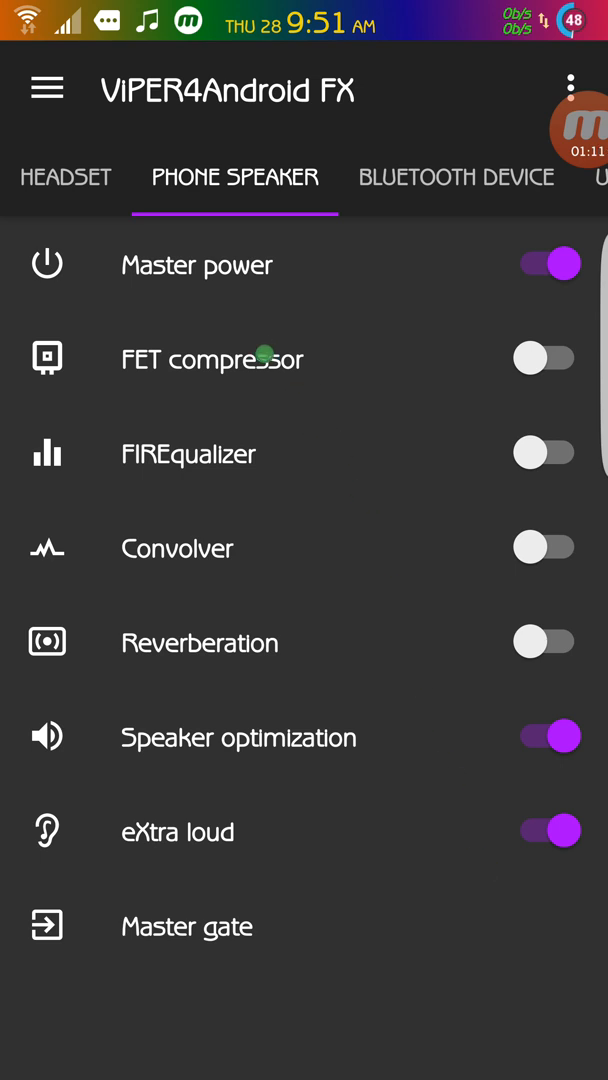
click(212, 358)
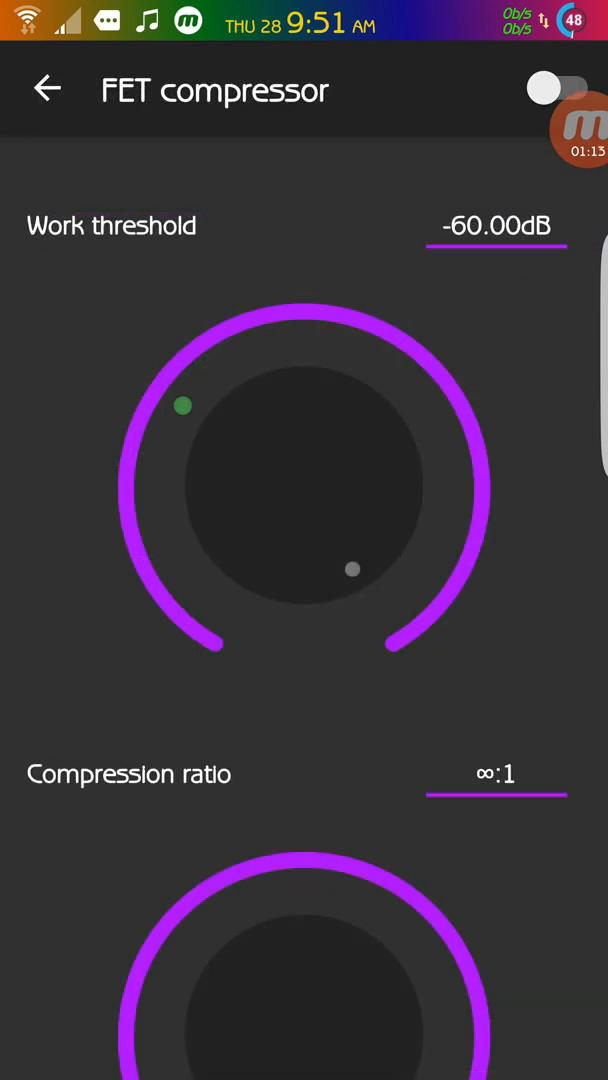